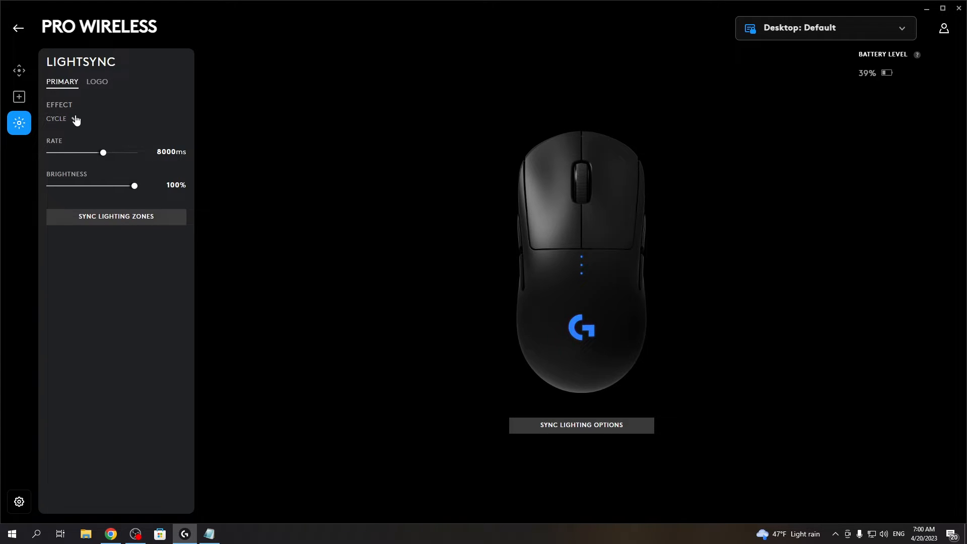
Switch the primary zone to the Breathing effect in red (FF0004)
click(57, 118)
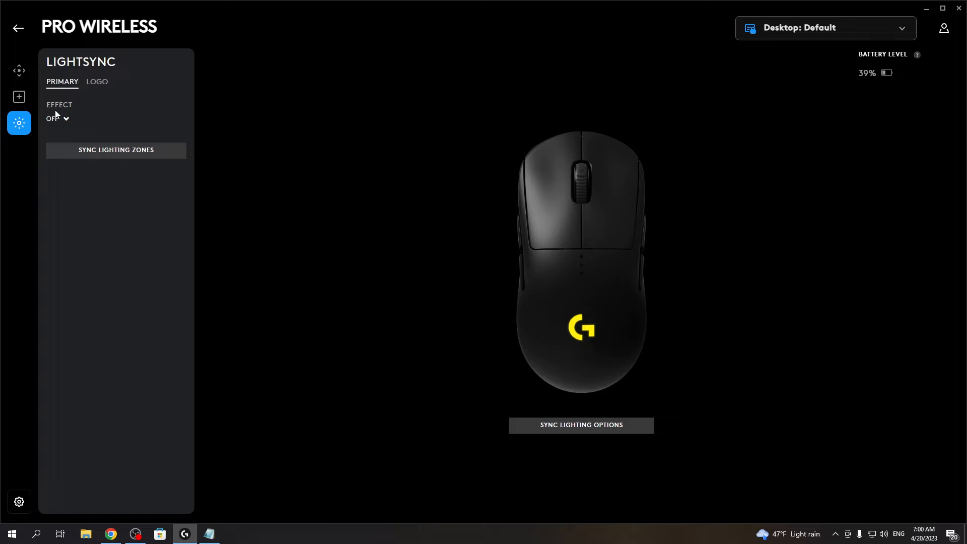
click(55, 118)
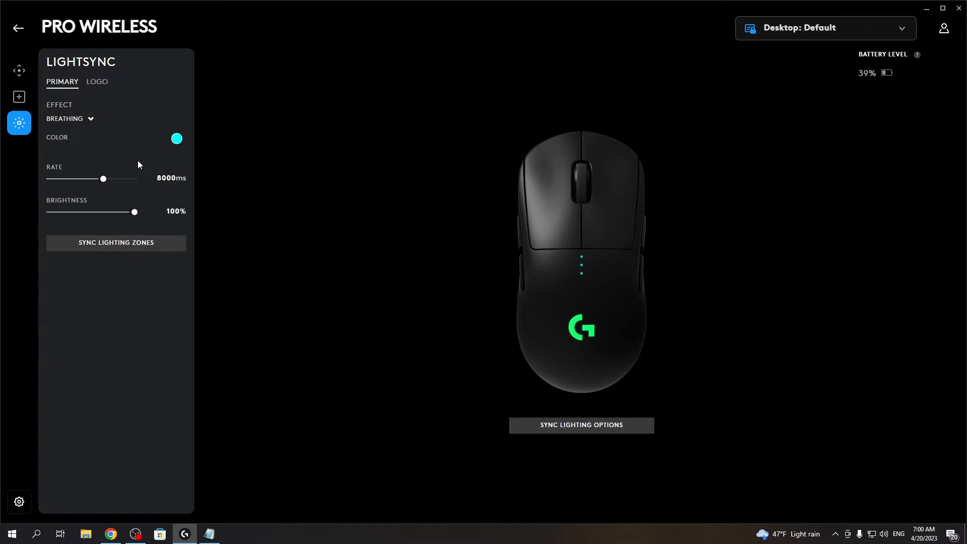
click(177, 138)
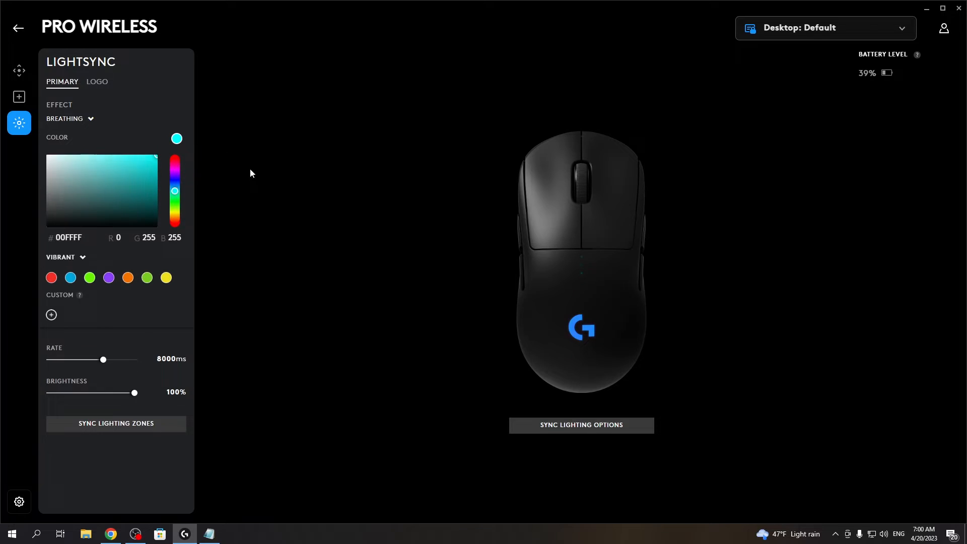
click(175, 160)
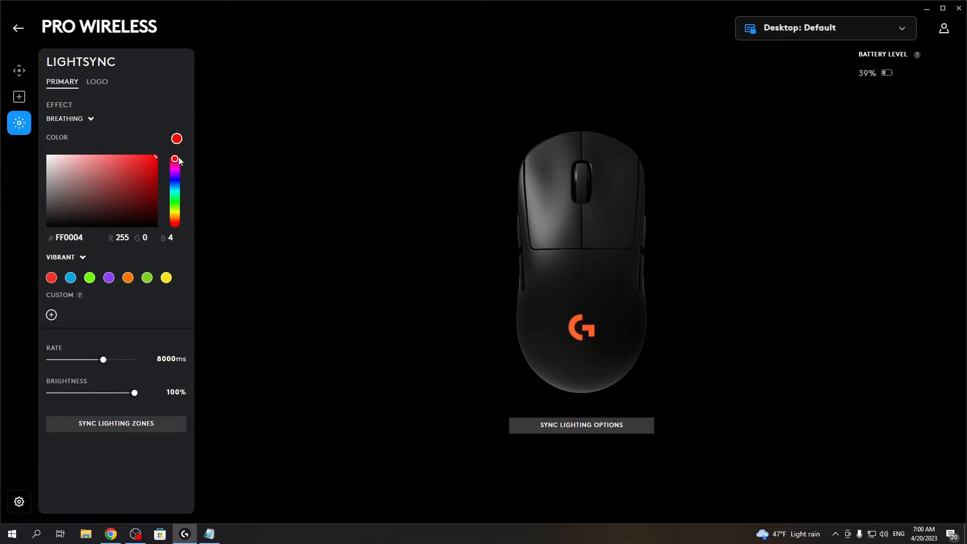
Set the primary breathing rate to 8100 ms and keep brightness at 100%
drag(102, 360, 96, 360)
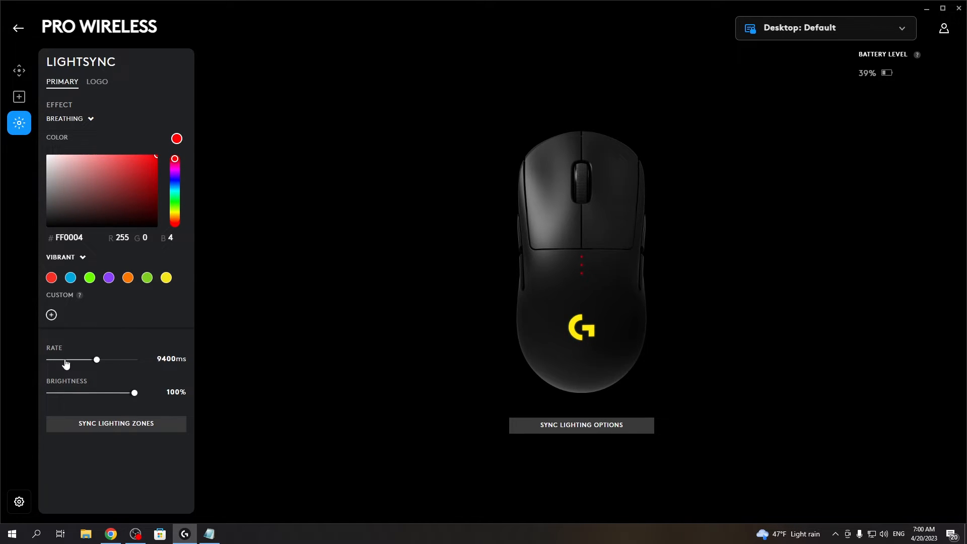
drag(96, 360, 91, 360)
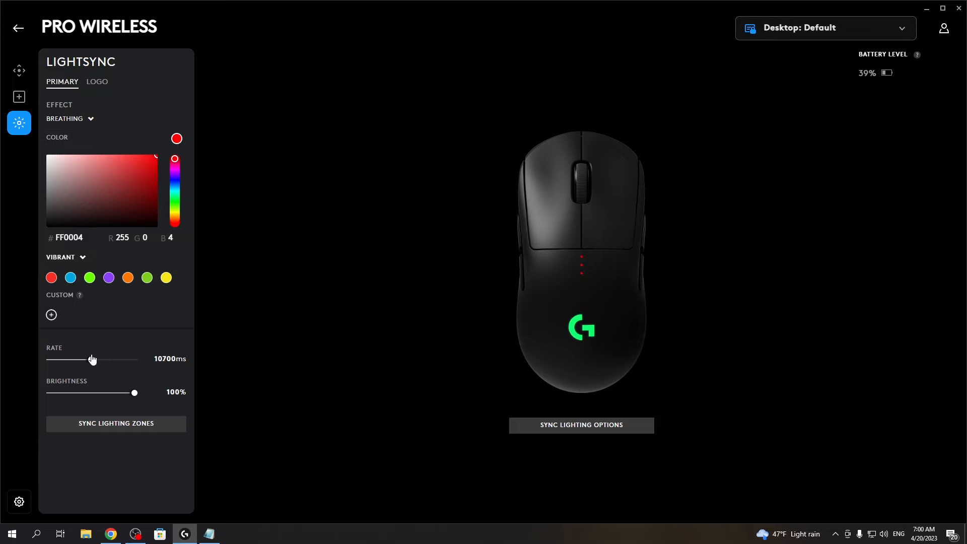
drag(134, 393, 124, 393)
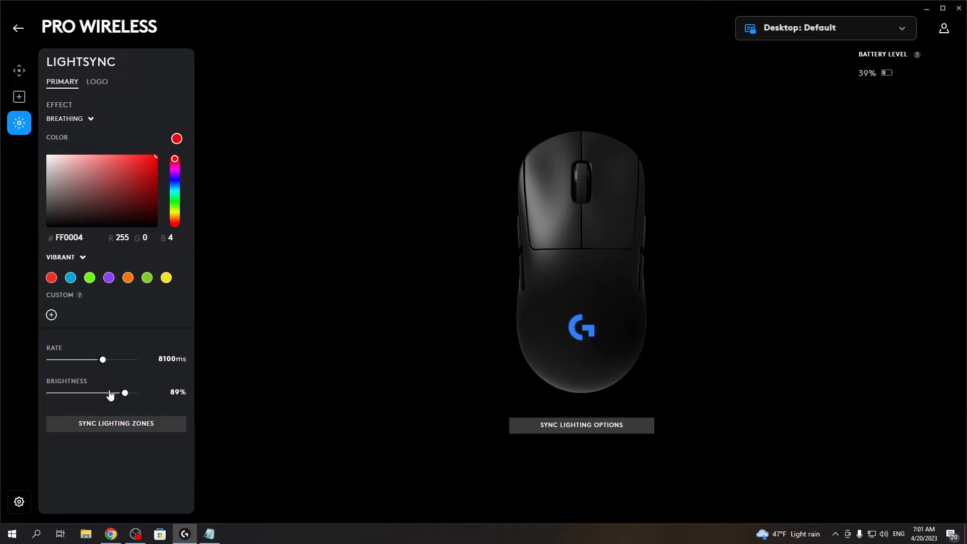
drag(125, 393, 135, 393)
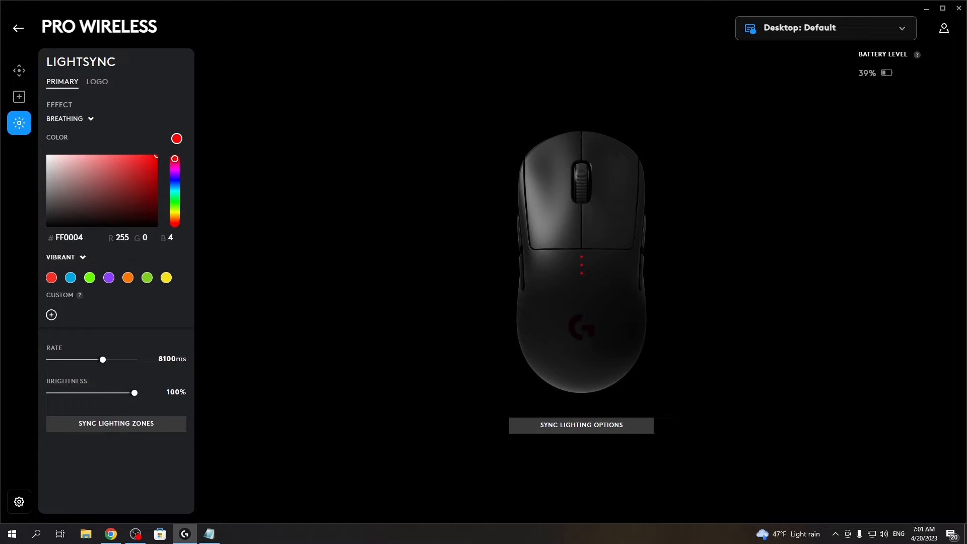
Set the LOGO zone to Breathing in lavender-purple (945EE1)
click(70, 119)
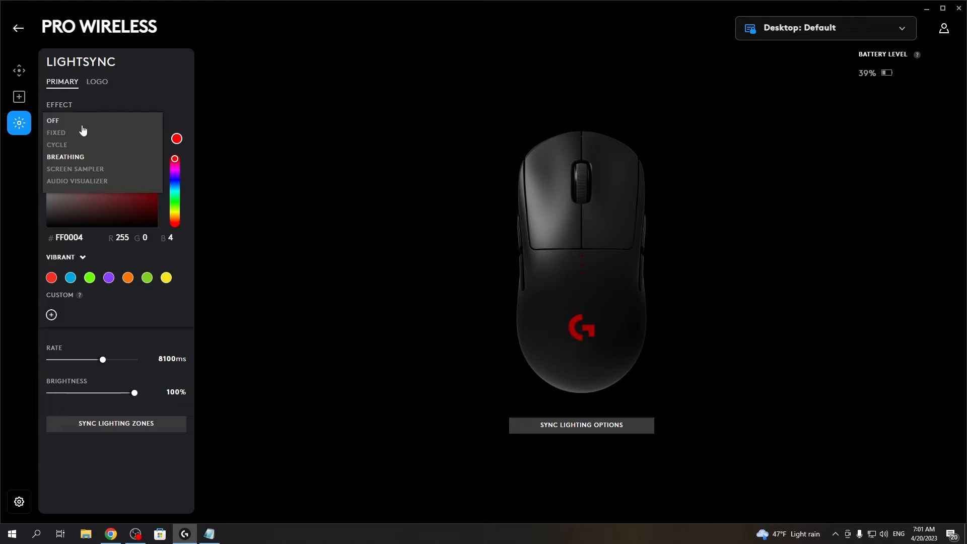
click(97, 82)
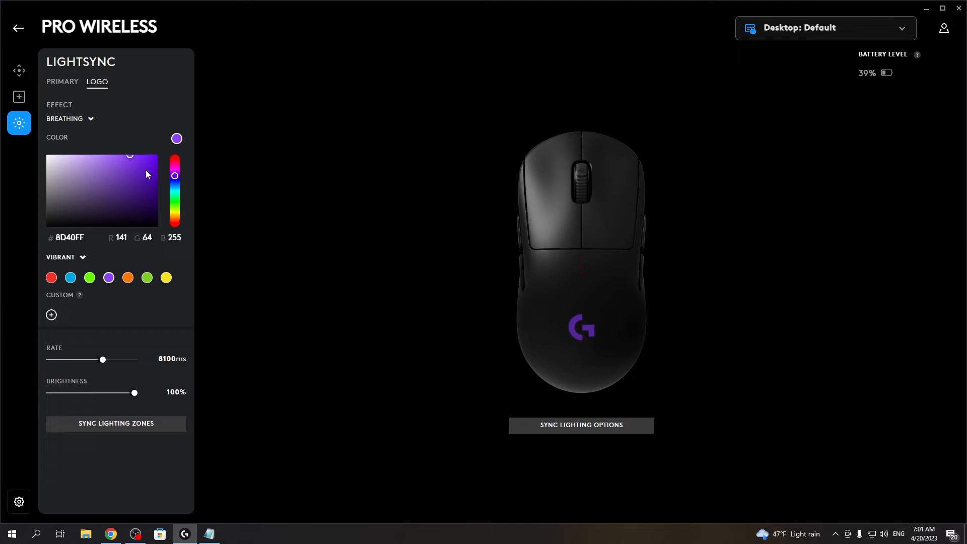
click(113, 165)
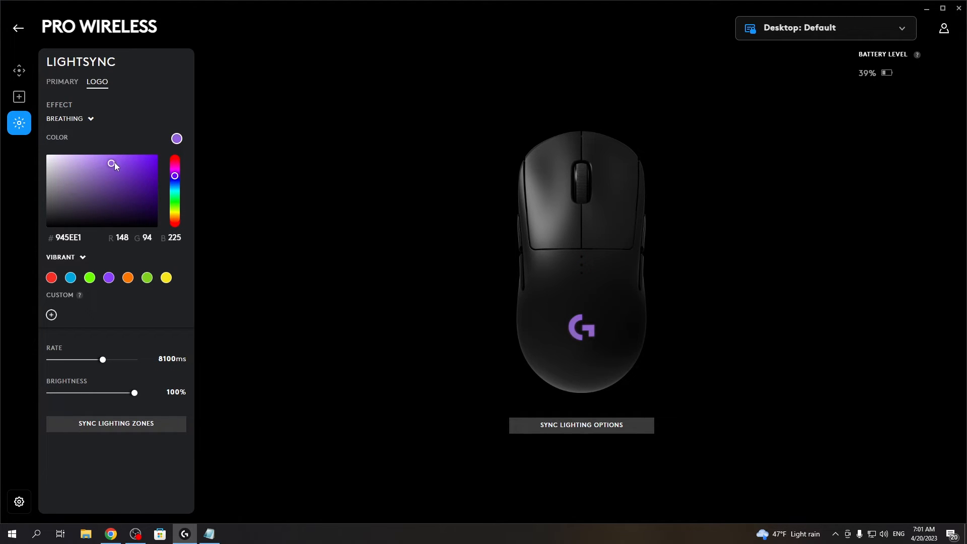